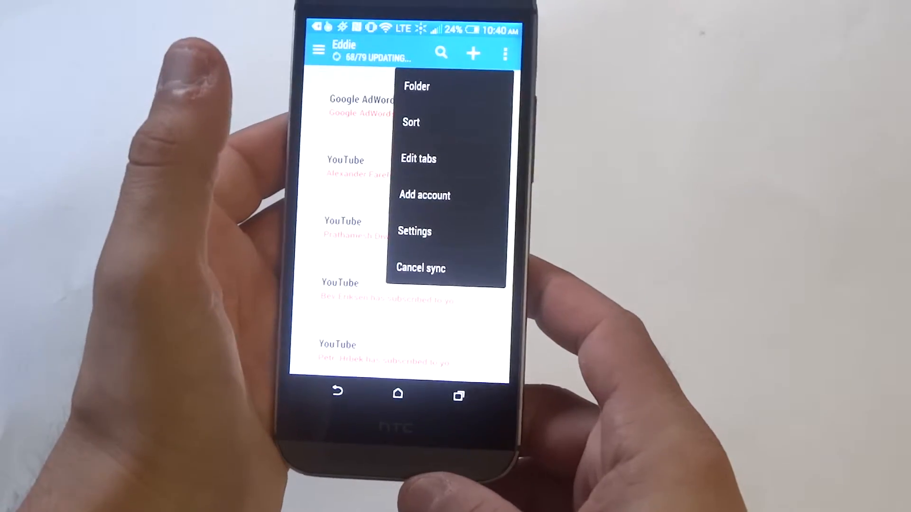
- Review the account's Sync, Send & Receive schedule, then return to the account settings list
{"action": "left_click", "coordinate": [415, 231]}
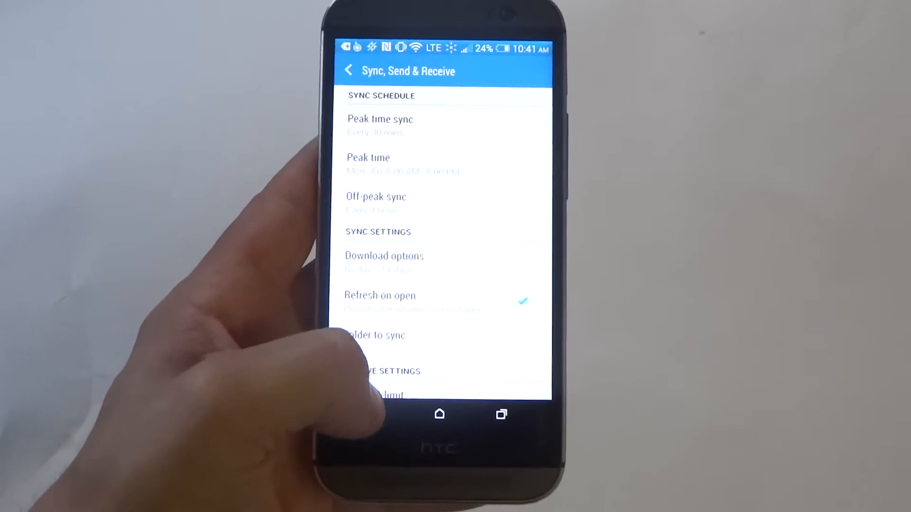
{"action": "left_click", "coordinate": [348, 71]}
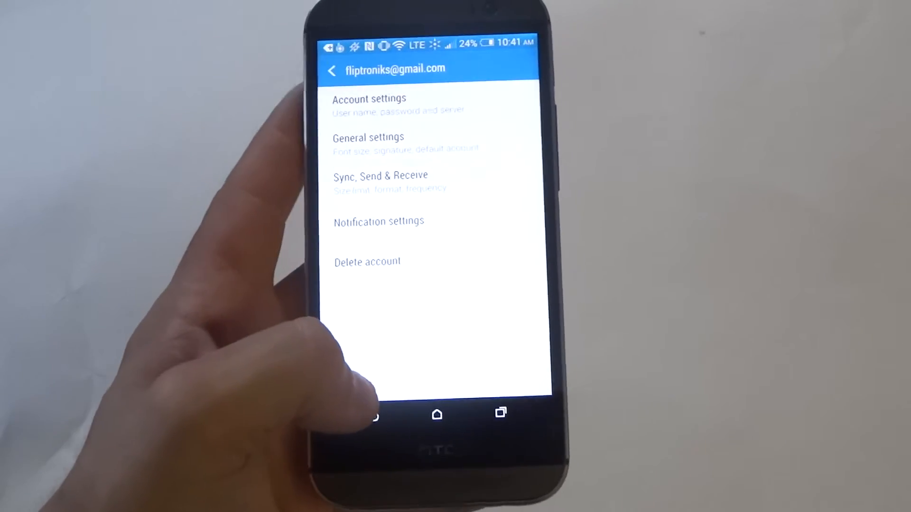
- Back out through the inbox and exit HTC Mail to the phone's home screen
{"action": "left_click", "coordinate": [331, 69]}
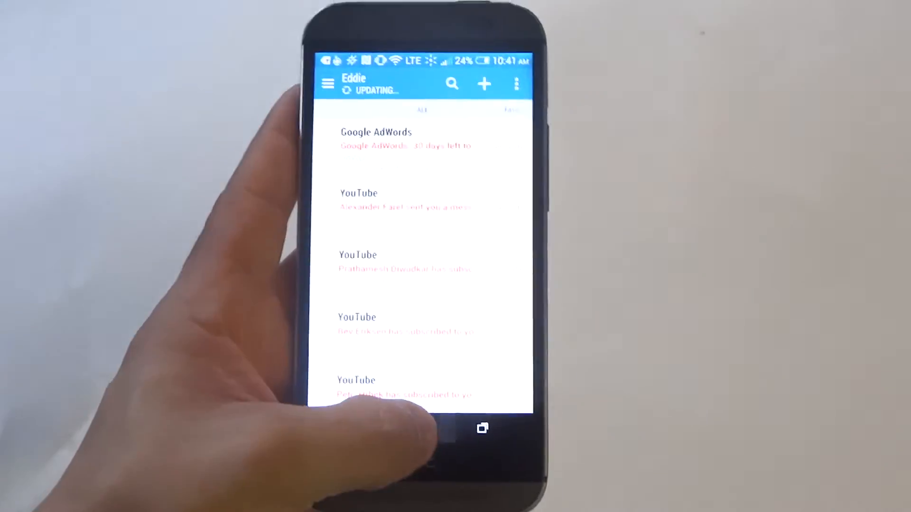
{"action": "left_click", "coordinate": [413, 415]}
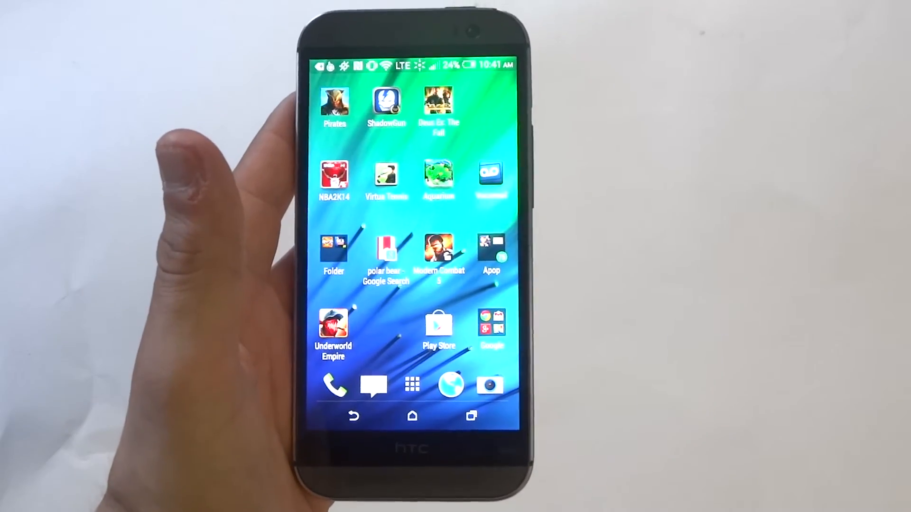